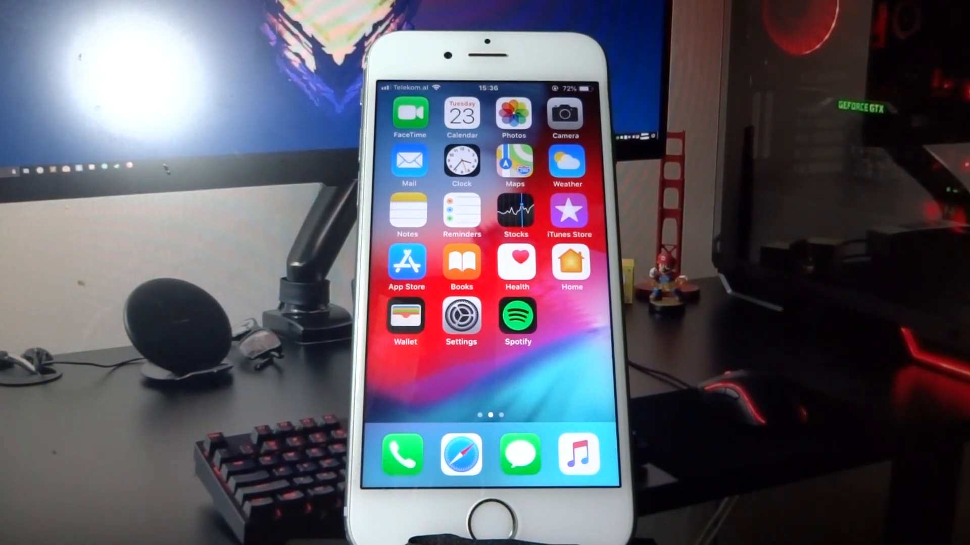
Open Settings > General to check the phone's software details (iOS 12.4)
{"action": "left_click", "coordinate": [460, 316]}
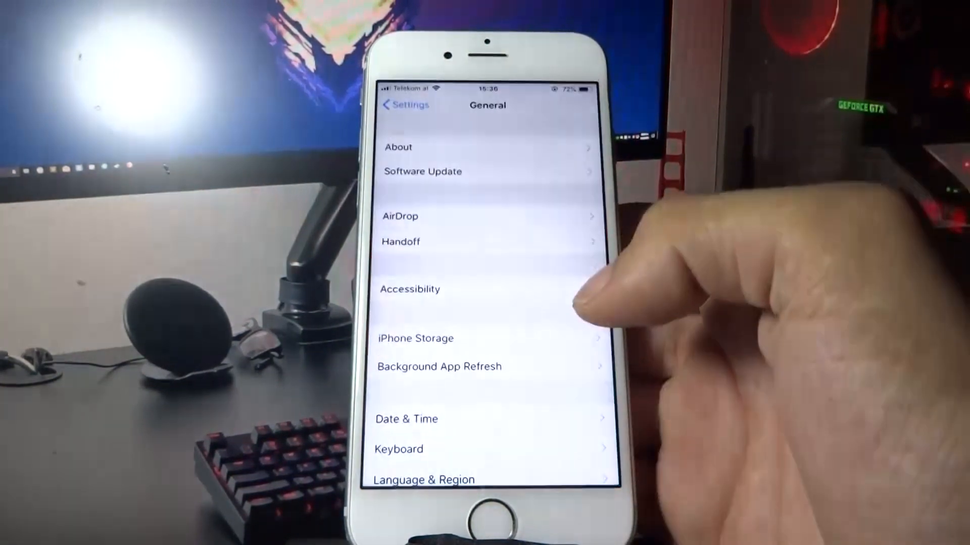
{"action": "left_click", "coordinate": [398, 148]}
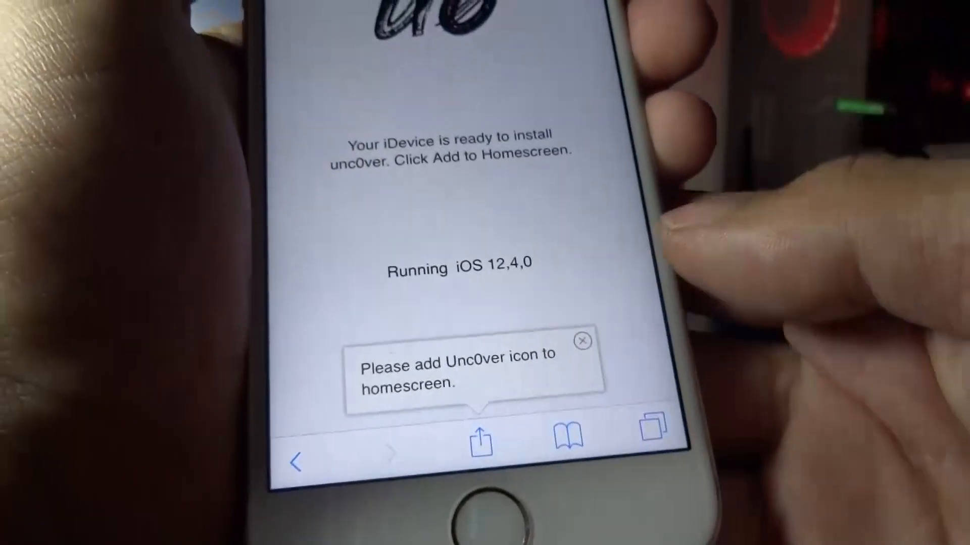
Share the unc0ver page and add it to the Home Screen as 'unc0ver'
{"action": "left_click", "coordinate": [481, 442]}
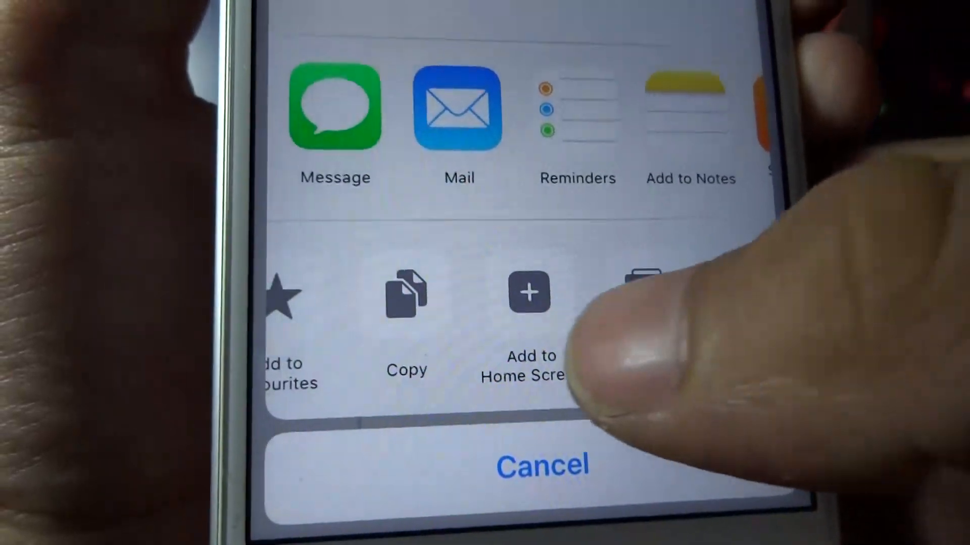
{"action": "left_click", "coordinate": [528, 293]}
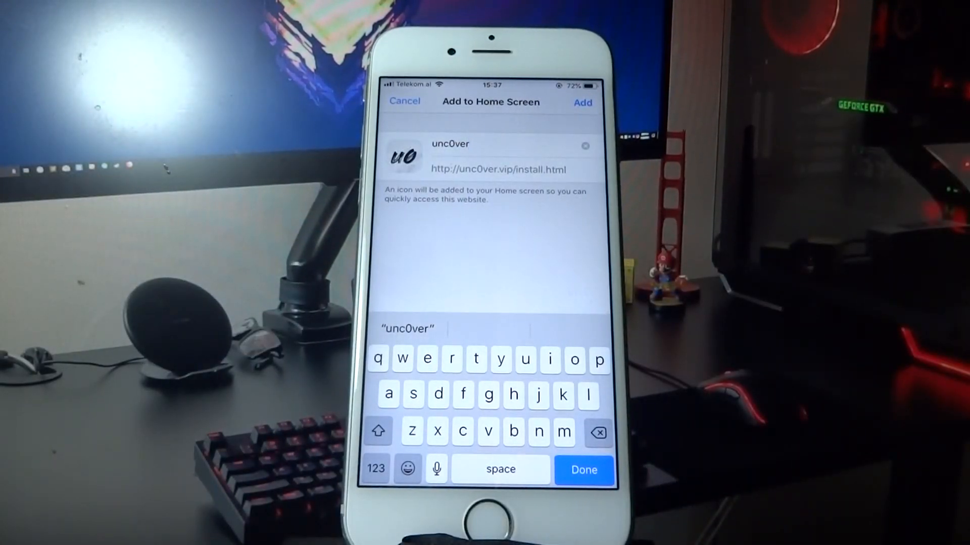
{"action": "left_click", "coordinate": [581, 102]}
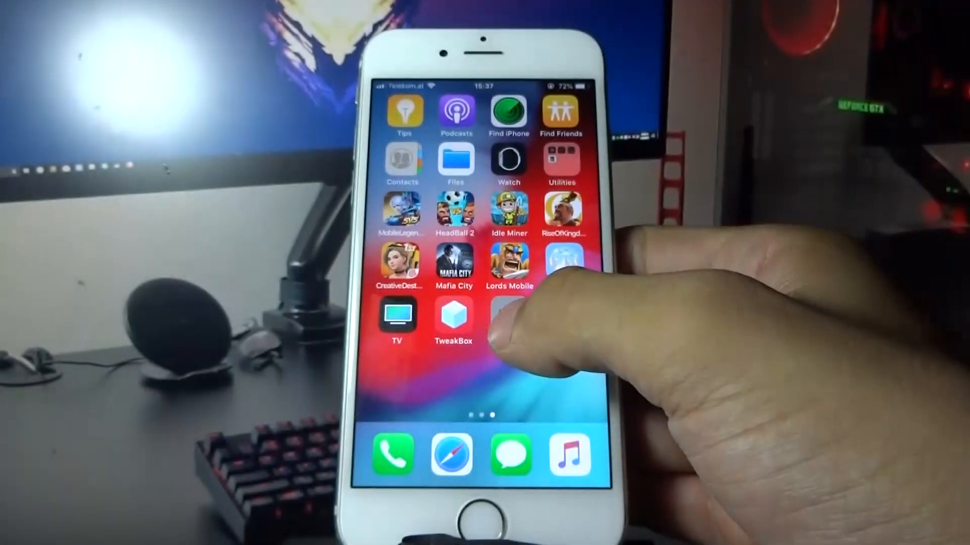
Exit jiggle mode and launch the freshly installed unc0ver icon
{"action": "left_click", "coordinate": [483, 321]}
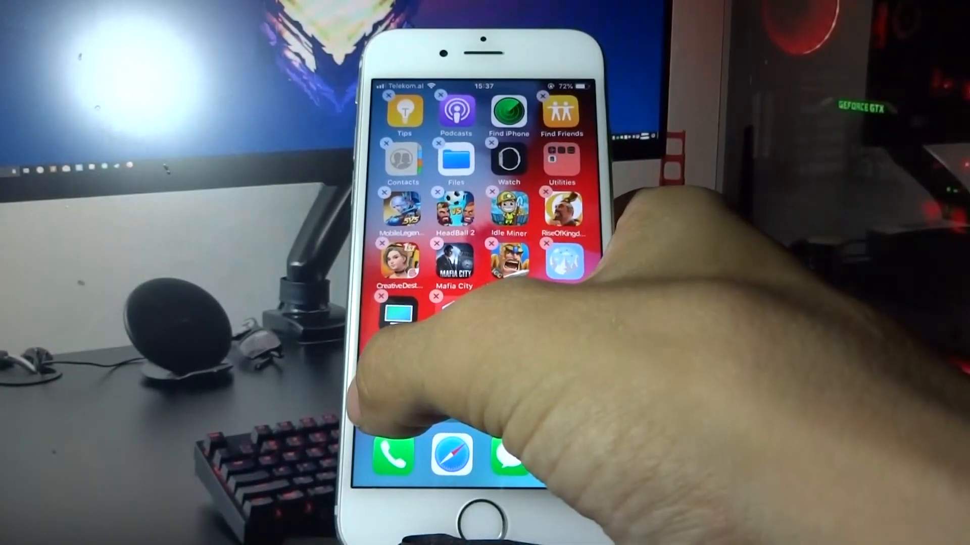
{"action": "scroll", "scroll_direction": "left", "scroll_amount": 3}
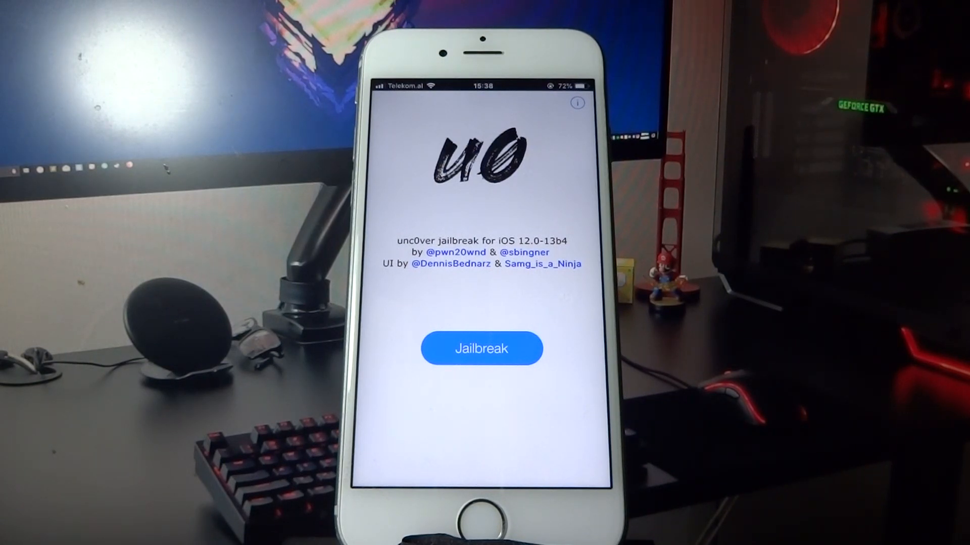
Start the unc0ver jailbreak, confirm it, and continue past the nearly-finished notice
{"action": "left_click", "coordinate": [480, 349]}
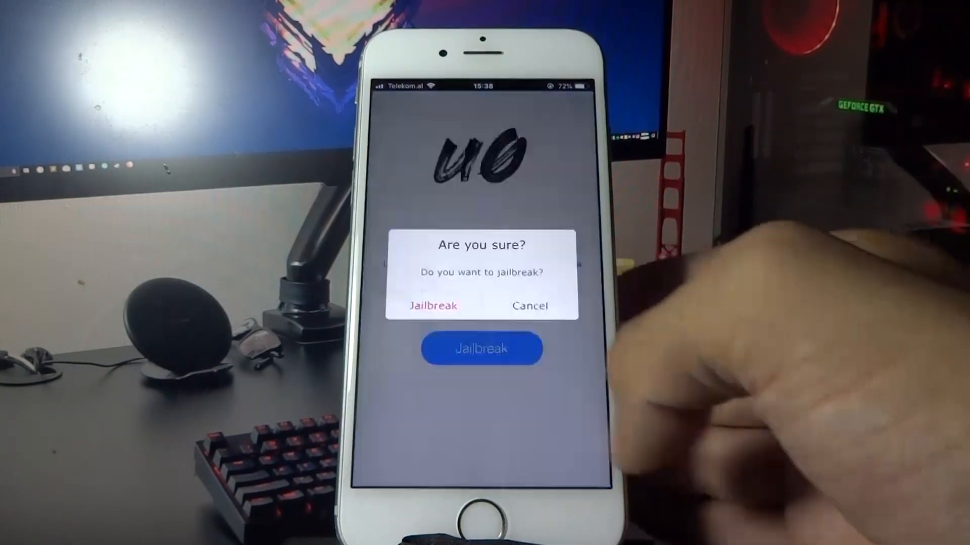
{"action": "left_click", "coordinate": [433, 305]}
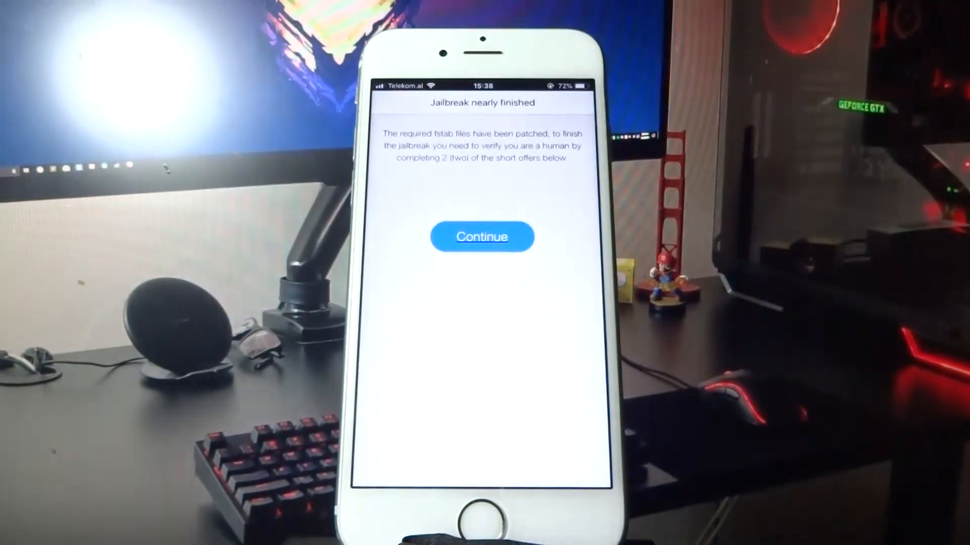
{"action": "left_click", "coordinate": [482, 236]}
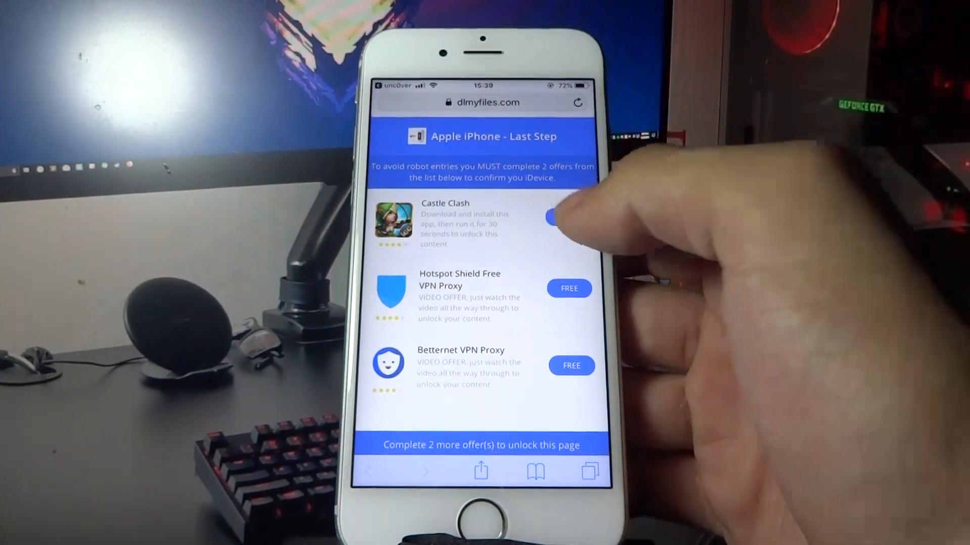
Pick the Hotspot Shield offer and follow it through to its App Store page
{"action": "left_click", "coordinate": [553, 219]}
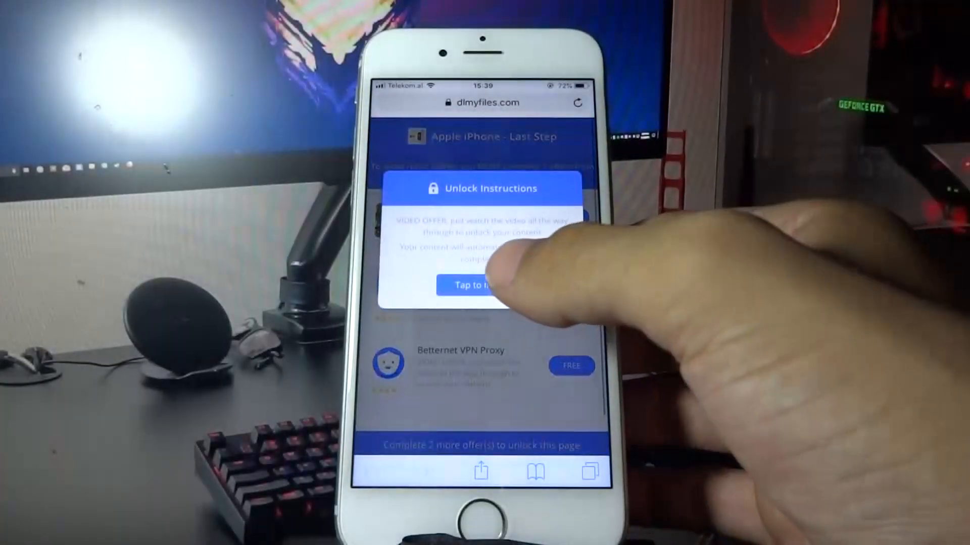
{"action": "left_click", "coordinate": [476, 285]}
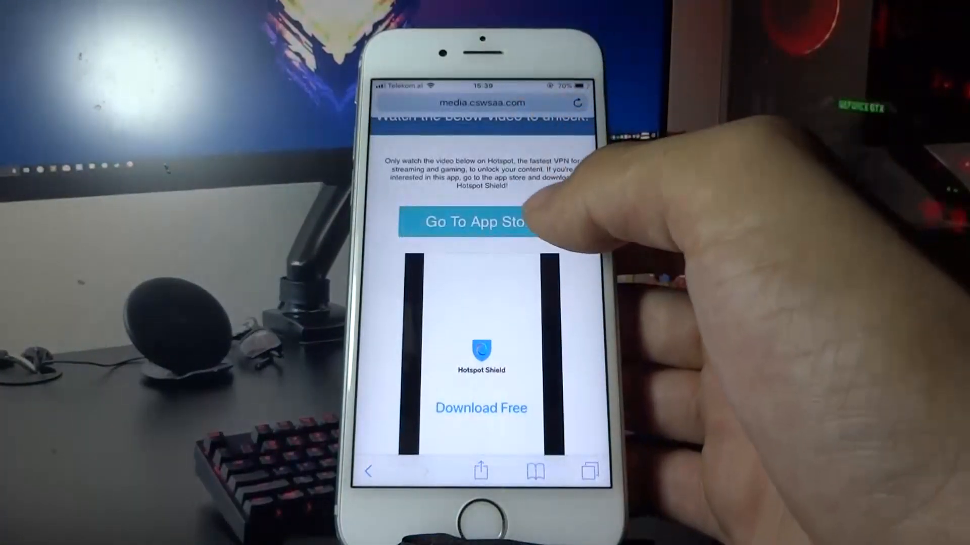
{"action": "left_click", "coordinate": [480, 222]}
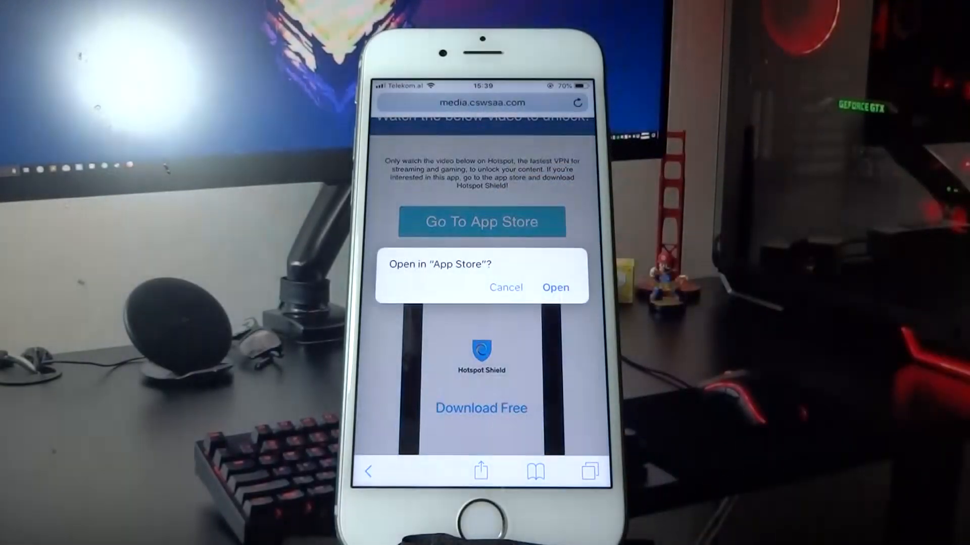
{"action": "left_click", "coordinate": [554, 287]}
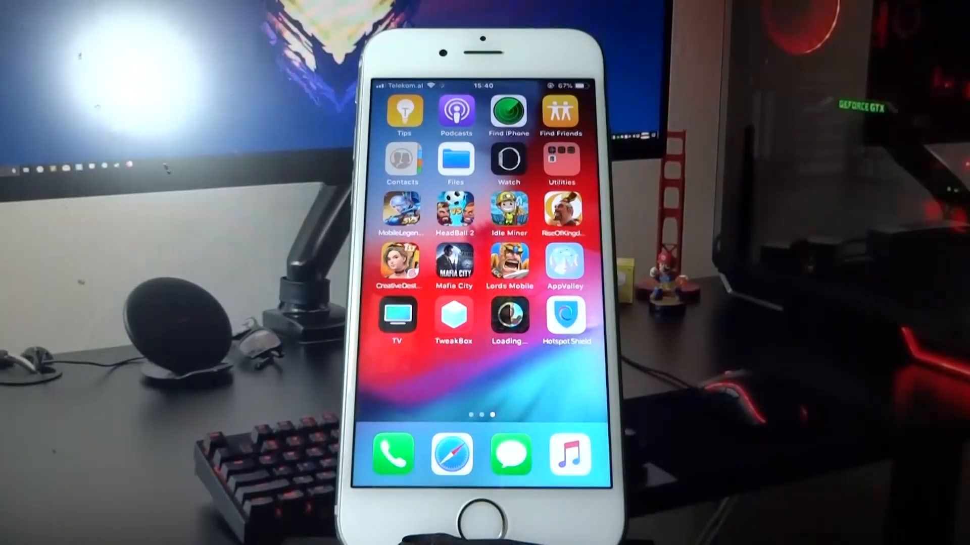
Launch Hotspot Shield and connect the VPN via a United States server
{"action": "left_click", "coordinate": [563, 316]}
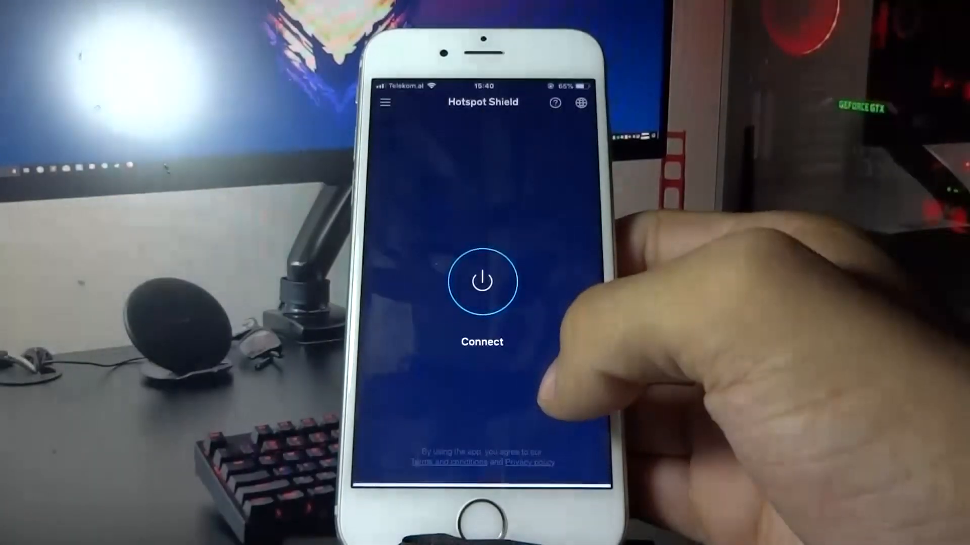
{"action": "left_click", "coordinate": [482, 281]}
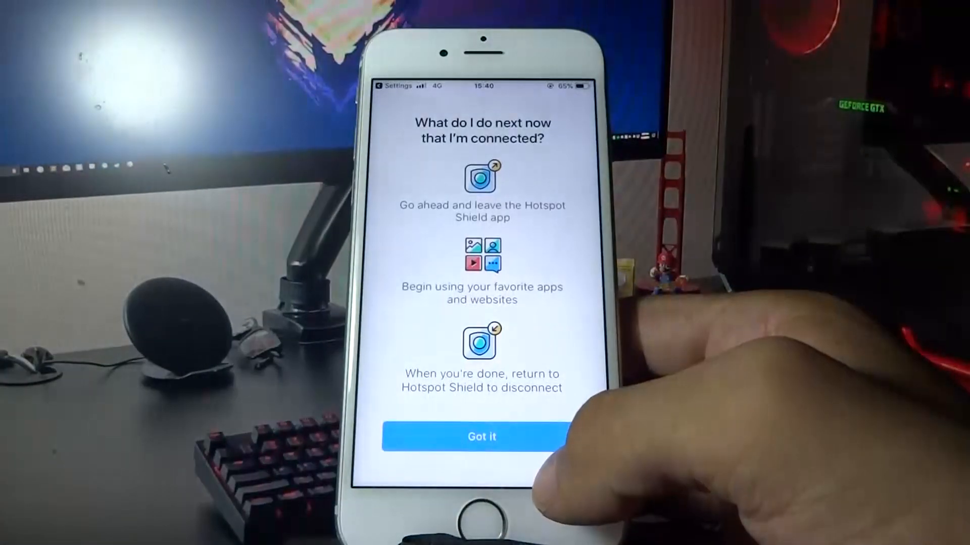
{"action": "left_click", "coordinate": [481, 436]}
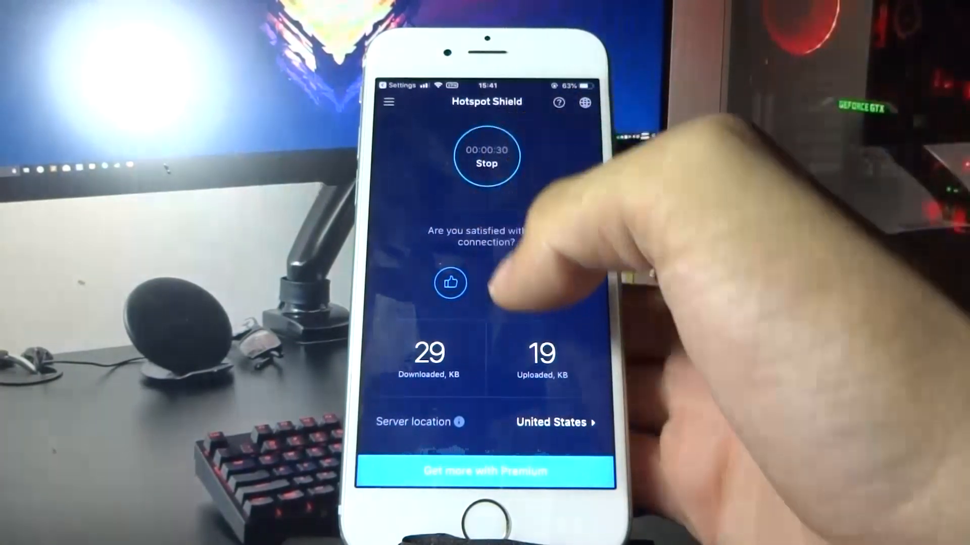
{"action": "left_click", "coordinate": [485, 156]}
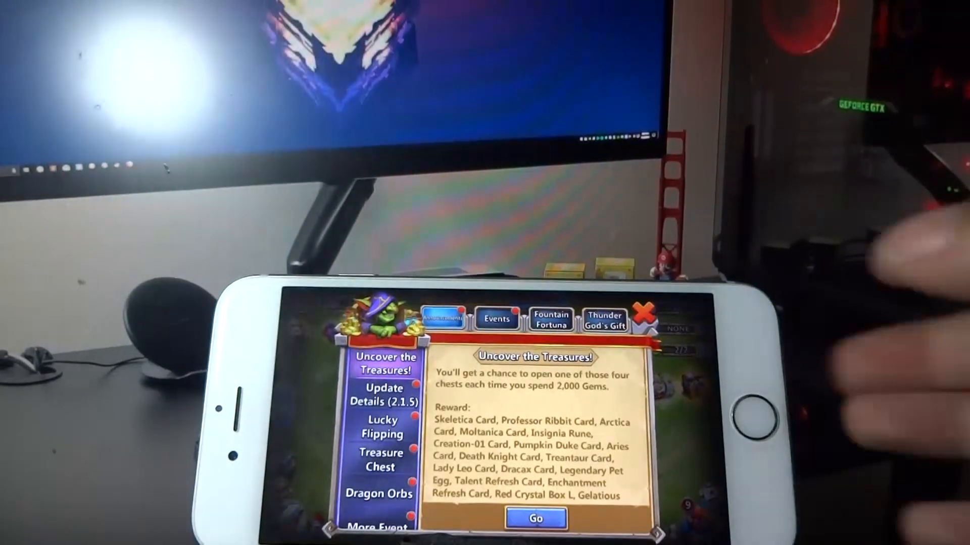
Close the Castle Clash treasure events popup and return to the base view
{"action": "left_click", "coordinate": [645, 314]}
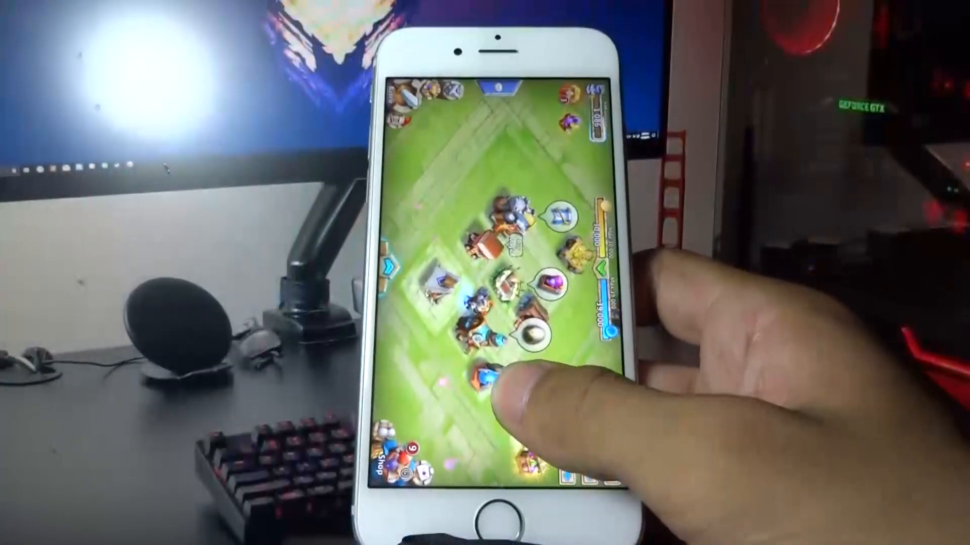
{"action": "left_click", "coordinate": [497, 507]}
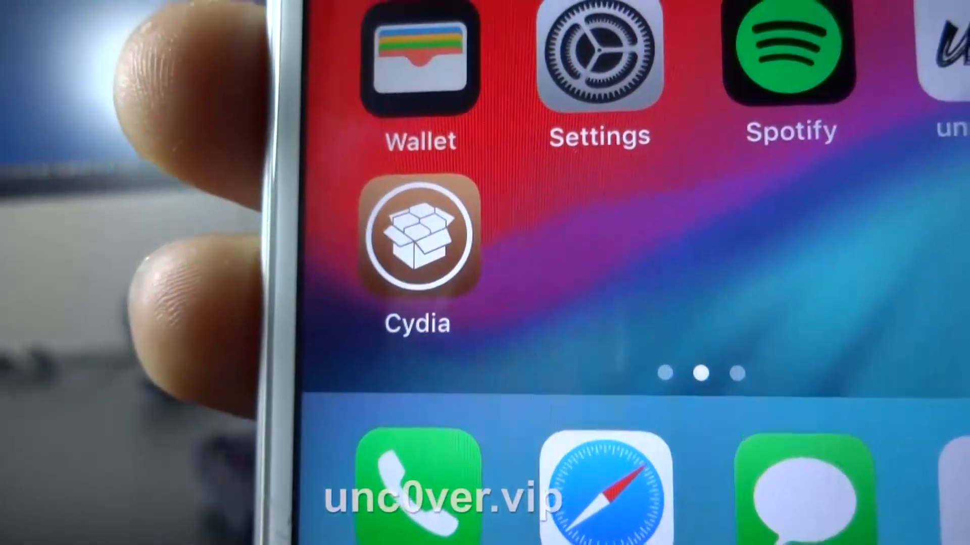
Launch Cydia from the home screen and browse its Home page
{"action": "left_click", "coordinate": [416, 236]}
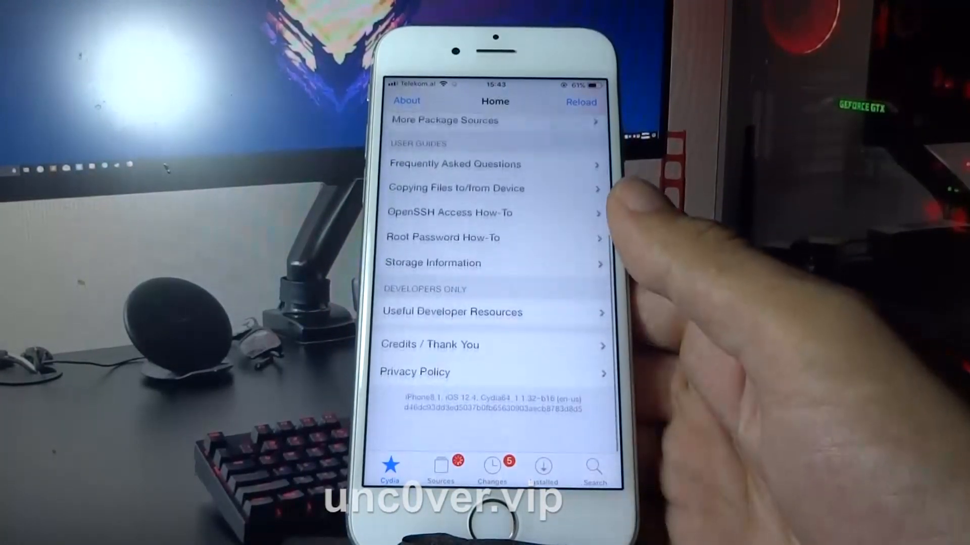
{"action": "scroll", "scroll_direction": "down", "scroll_amount": 3}
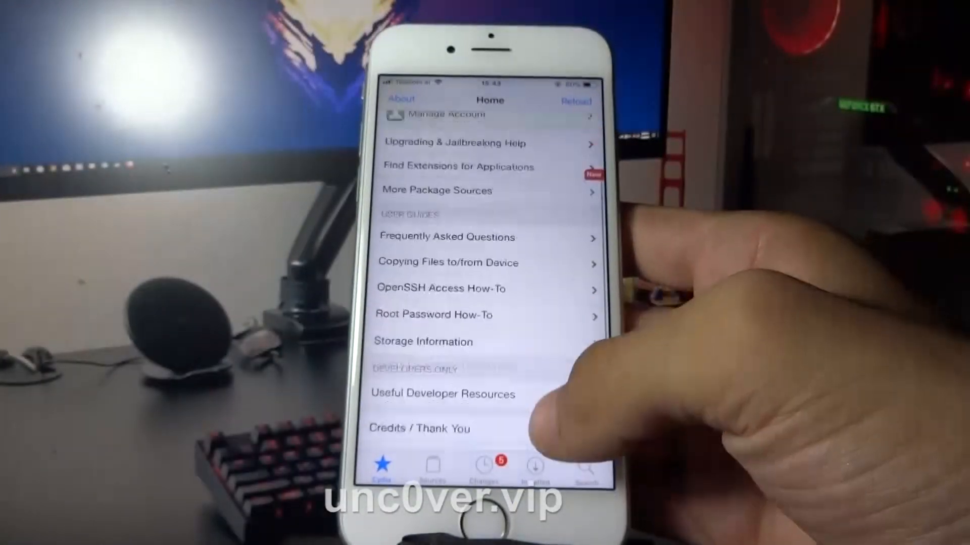
{"action": "left_click", "coordinate": [572, 100]}
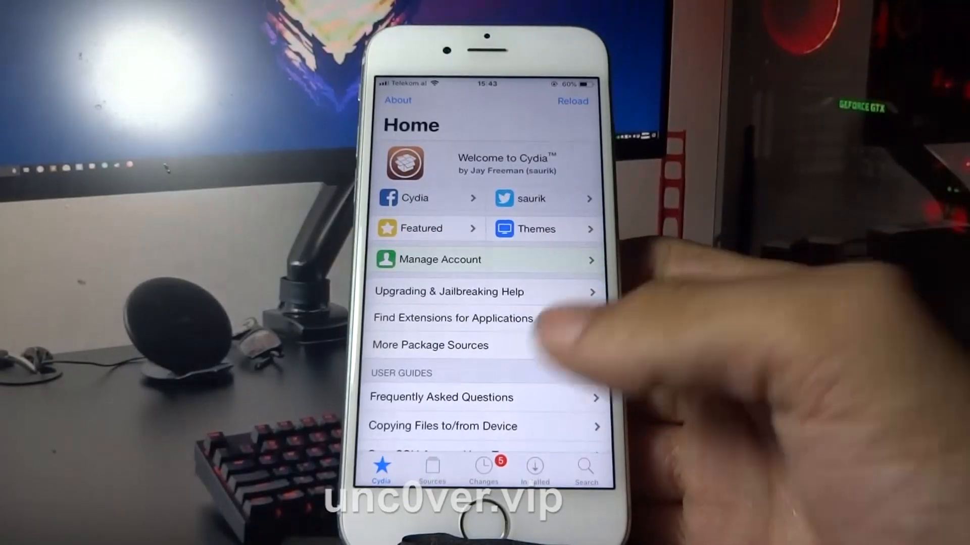
Search Cydia for 'Gravity', install the package and confirm
{"action": "left_click", "coordinate": [484, 470]}
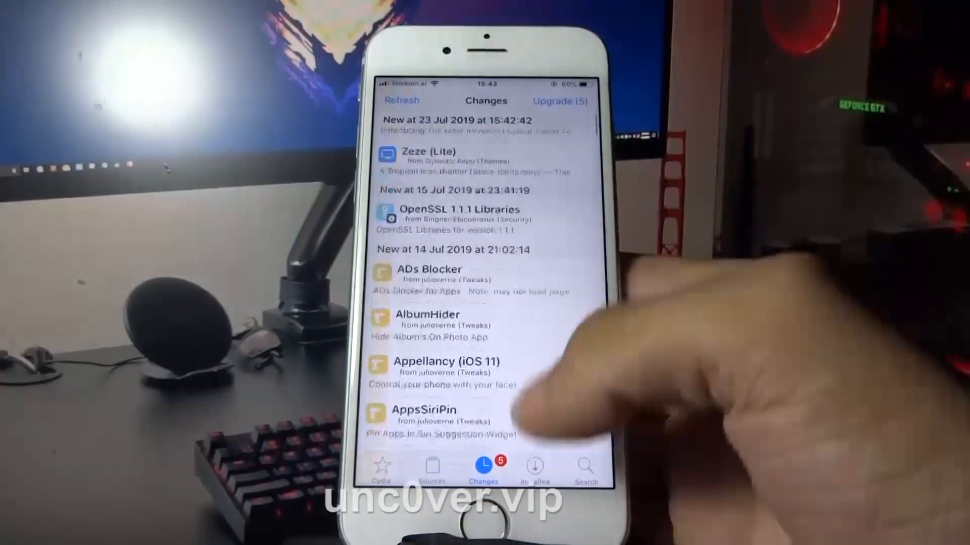
{"action": "left_click", "coordinate": [534, 465]}
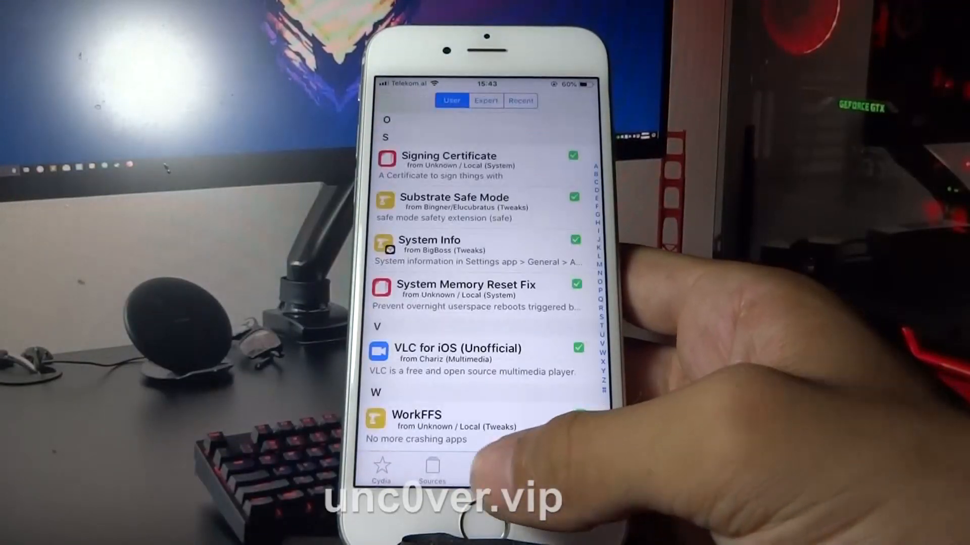
{"action": "left_click", "coordinate": [585, 468]}
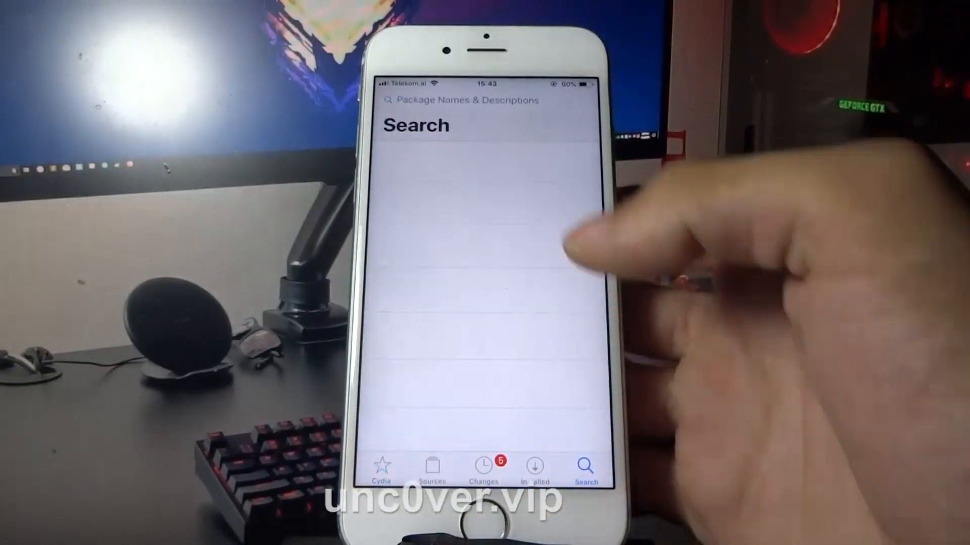
{"action": "type", "text": "Gravit"}
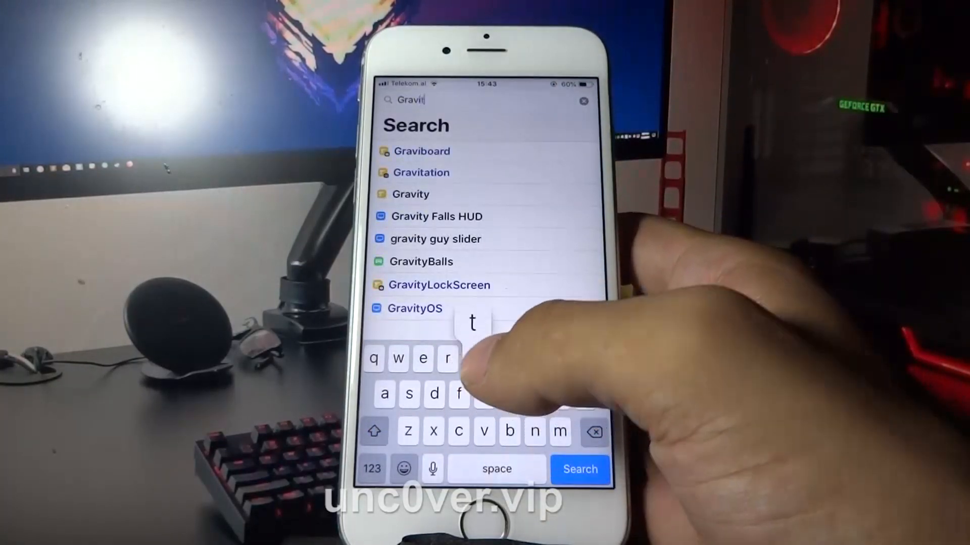
{"action": "left_click", "coordinate": [411, 194]}
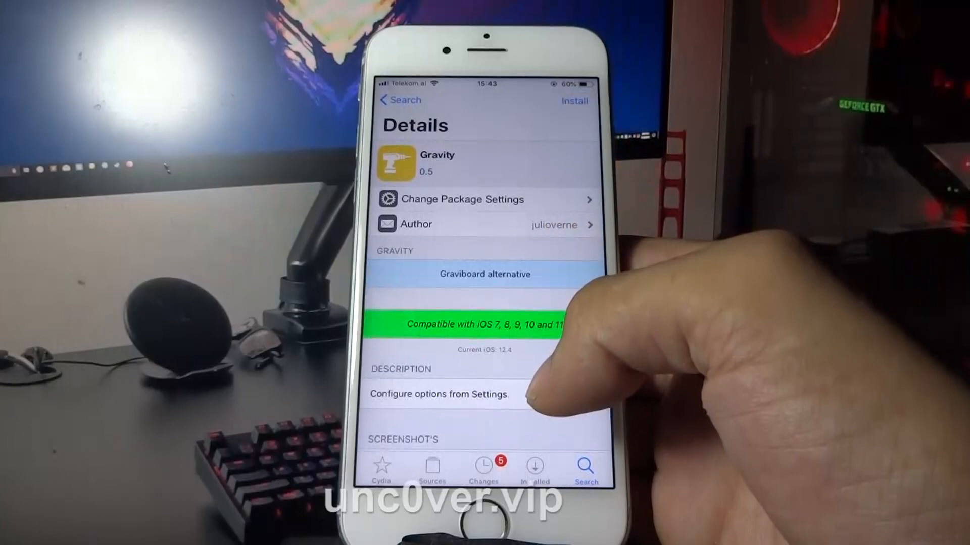
{"action": "left_click", "coordinate": [574, 100]}
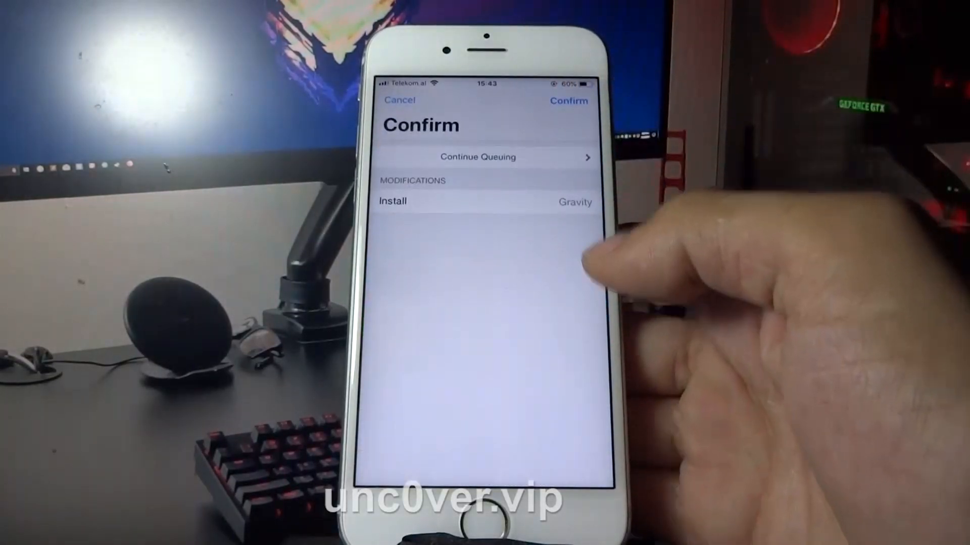
{"action": "left_click", "coordinate": [568, 101]}
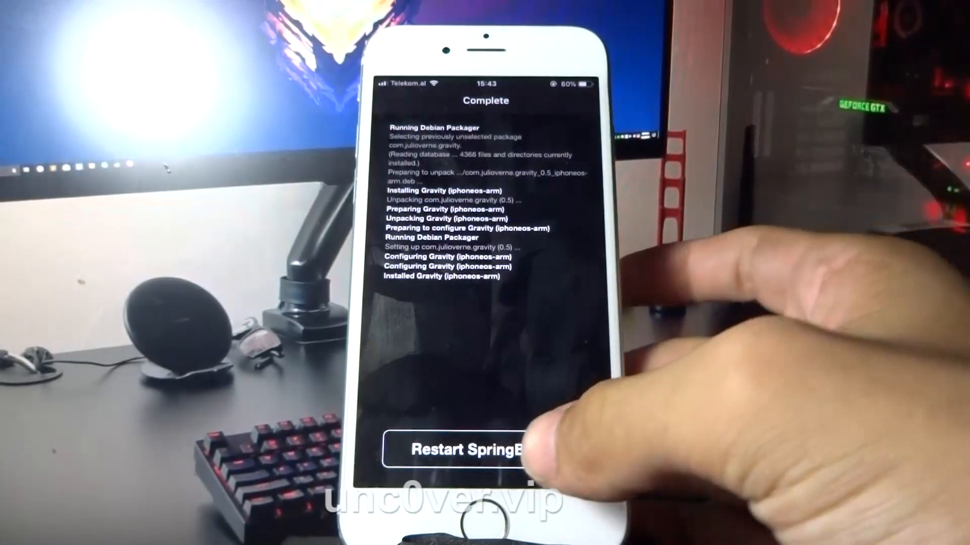
Restart SpringBoard so the Gravity tweak loads
{"action": "left_click", "coordinate": [467, 448]}
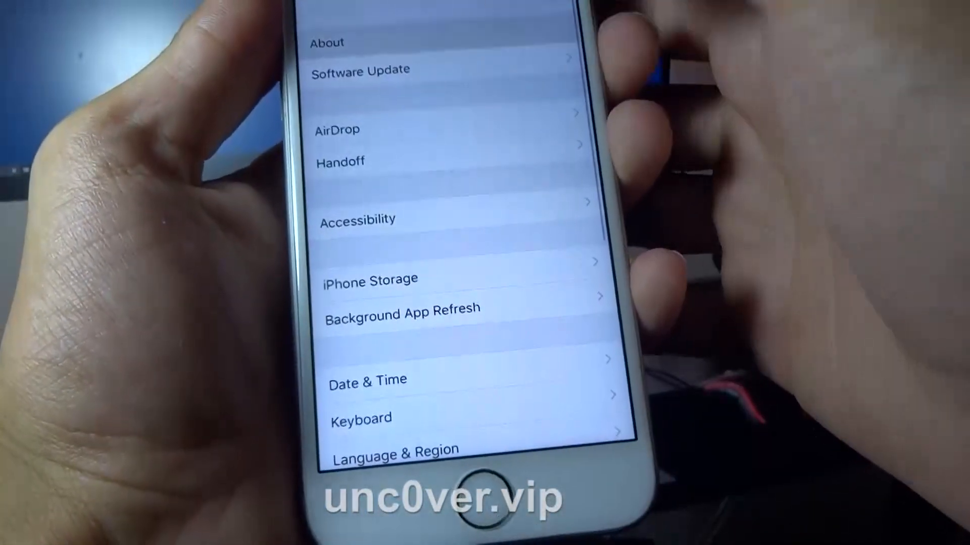
Leave Settings for the home screen, where the icons tumble under the Gravity tweak
{"action": "left_click", "coordinate": [472, 478]}
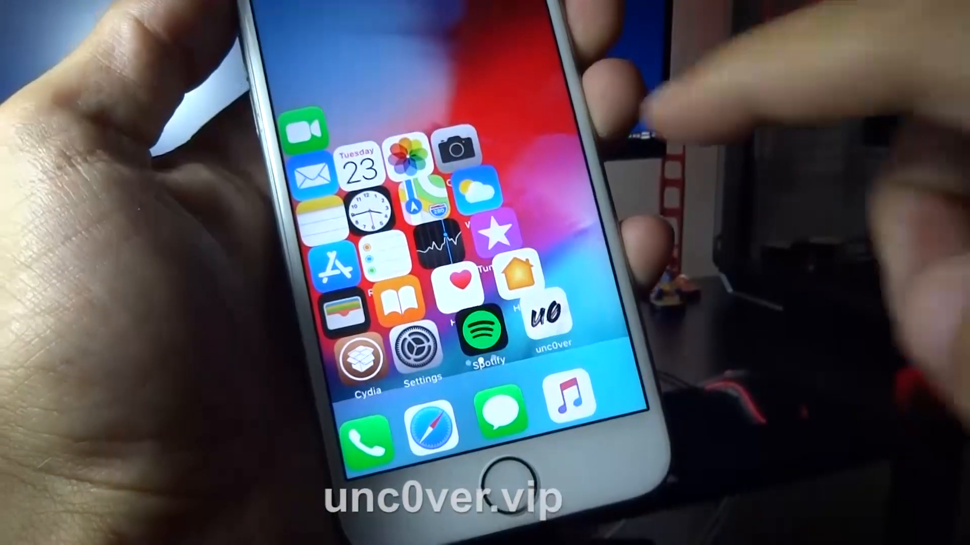